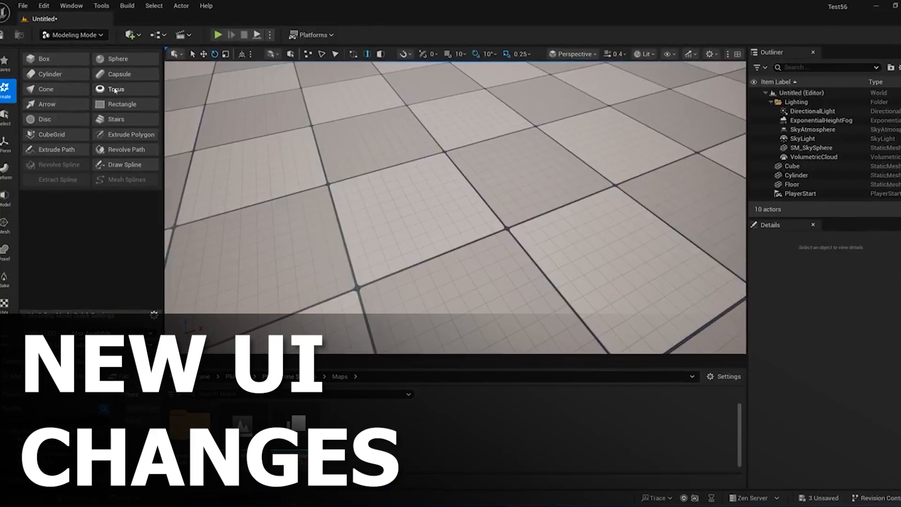
- Select an item in the editor and scroll through the panel list
{"action": "left_click", "coordinate": [116, 88]}
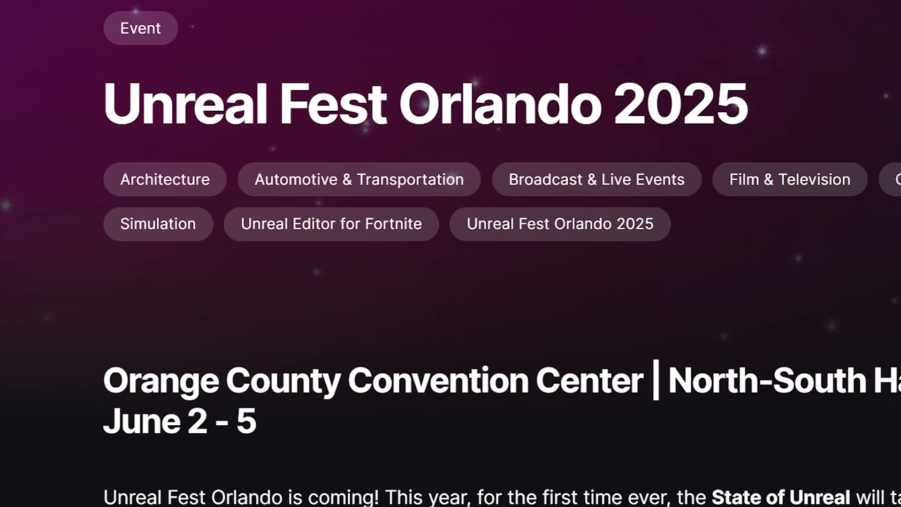
{"action": "scroll", "scroll_direction": "down", "scroll_amount": 3}
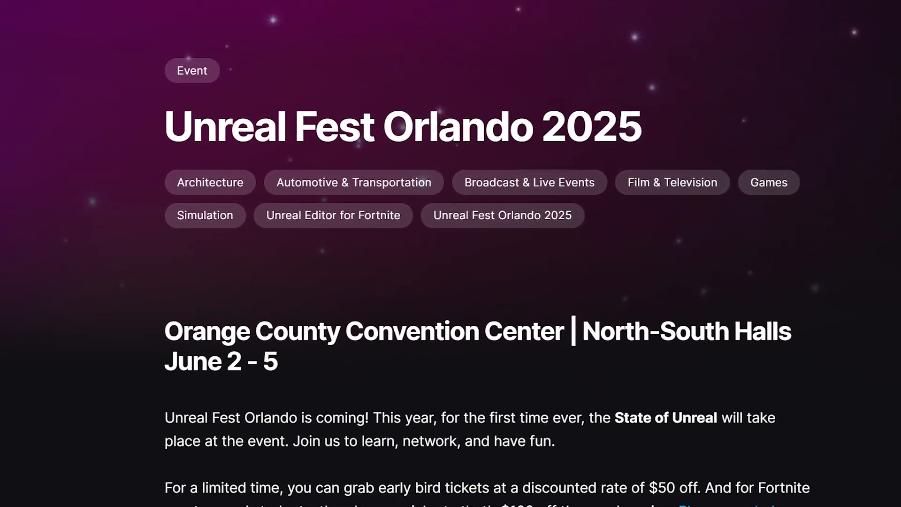
{"action": "scroll", "scroll_direction": "down", "scroll_amount": 3}
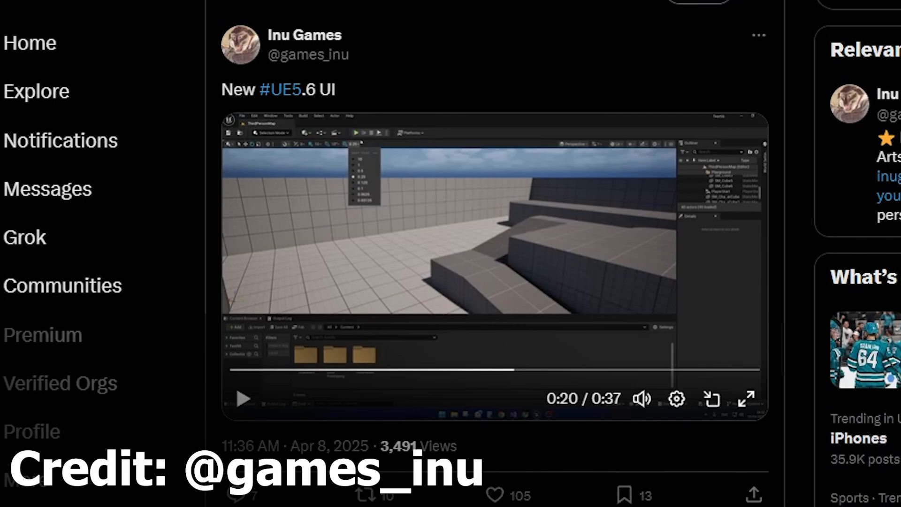
{"action": "left_click", "coordinate": [745, 398]}
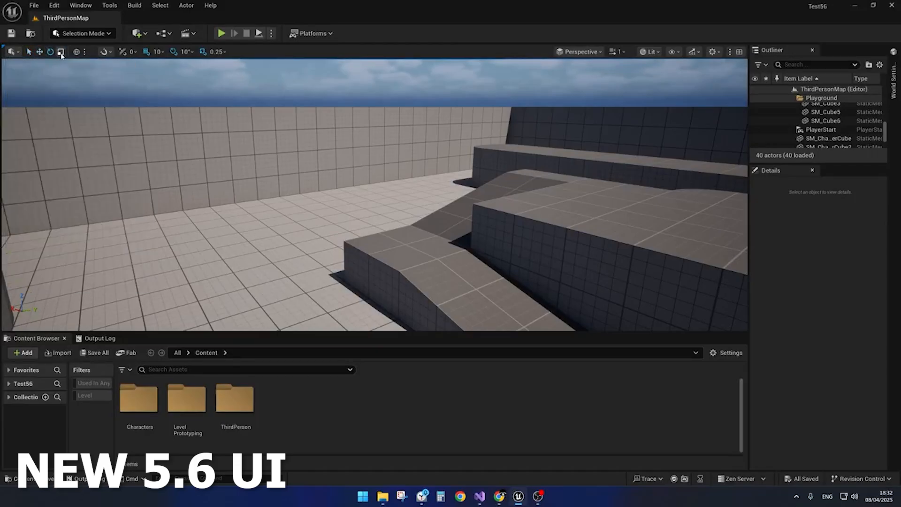
{"action": "mouse_move", "coordinate": [76, 52]}
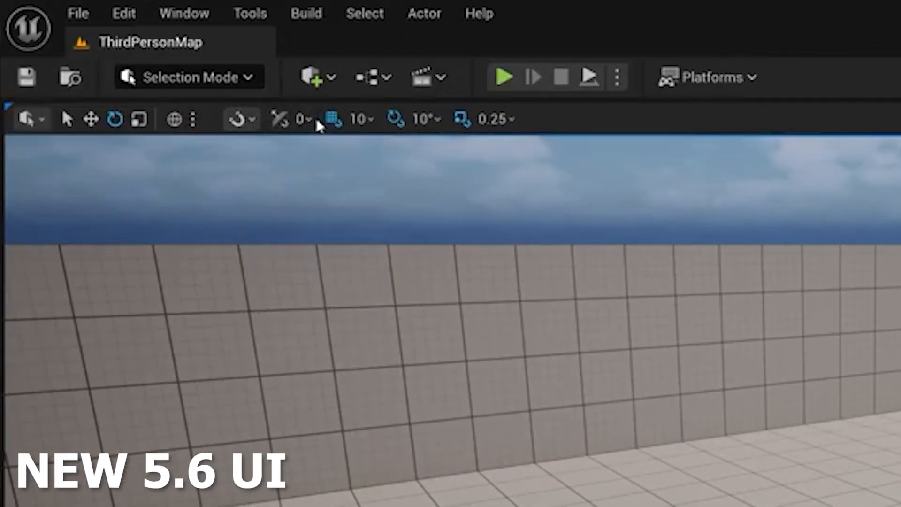
{"action": "mouse_move", "coordinate": [313, 124]}
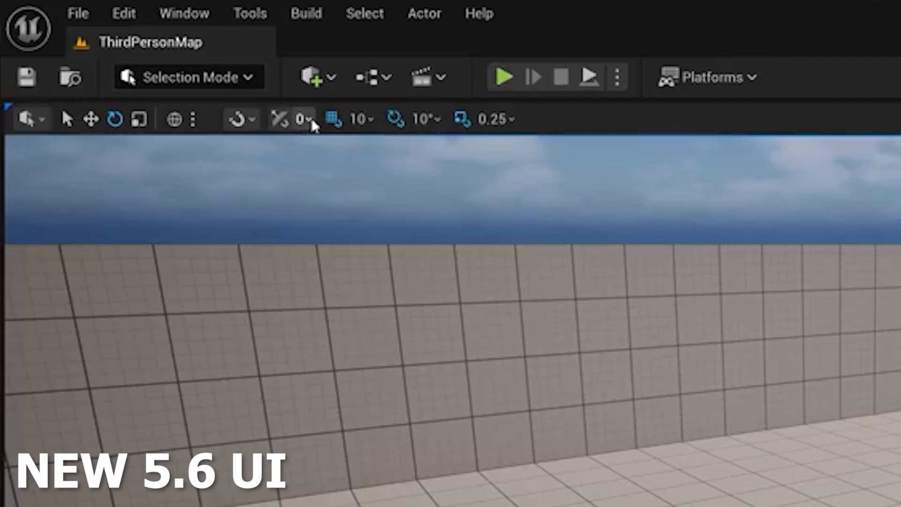
- Preview the grid, rotation and scale snap dropdowns in the viewport toolbar
{"action": "left_click", "coordinate": [359, 118]}
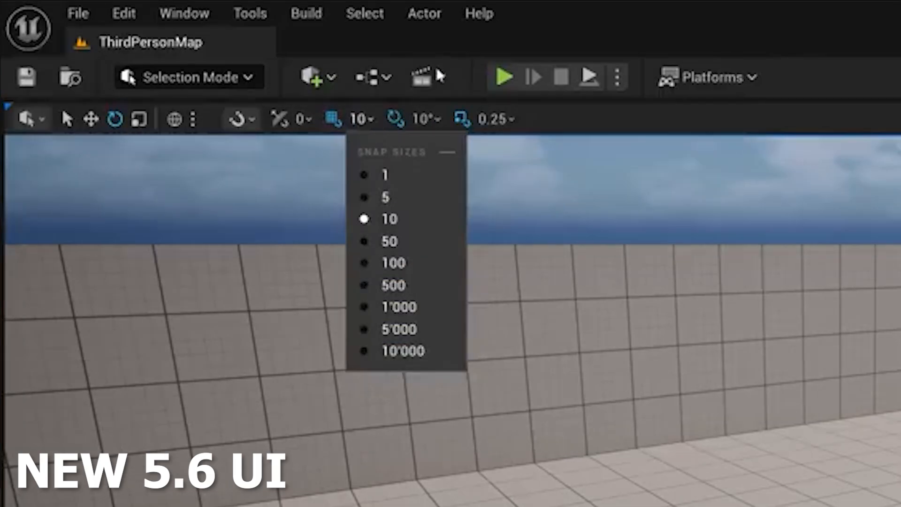
{"action": "left_click", "coordinate": [299, 80]}
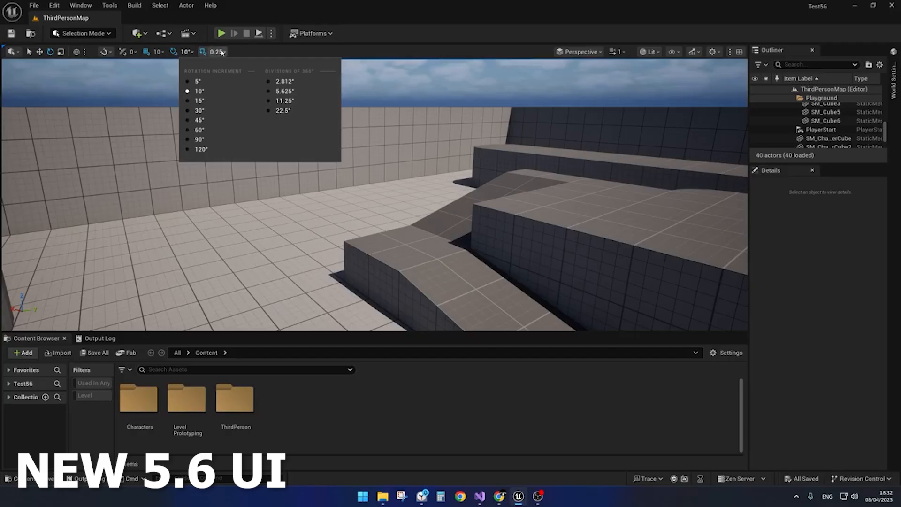
{"action": "left_click", "coordinate": [212, 51]}
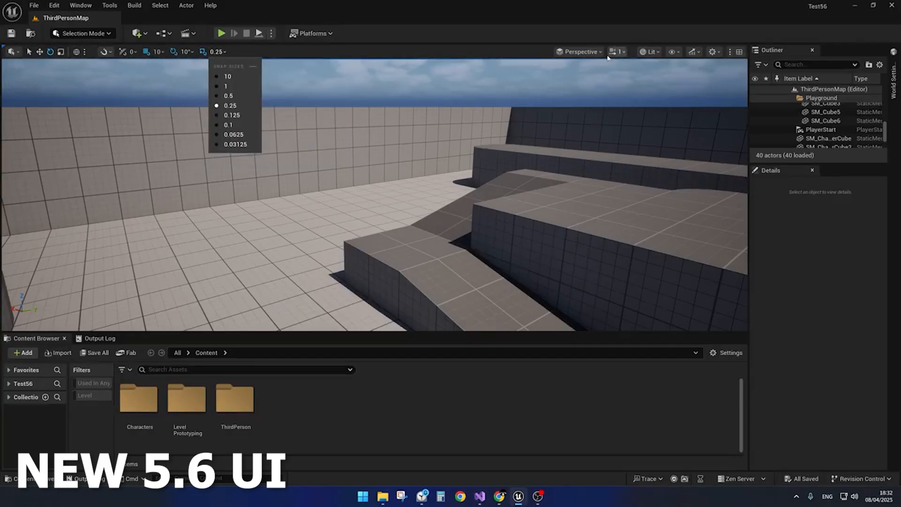
- Preview the camera/projection, view modes, show flags and performance menus, then close them
{"action": "left_click", "coordinate": [618, 52]}
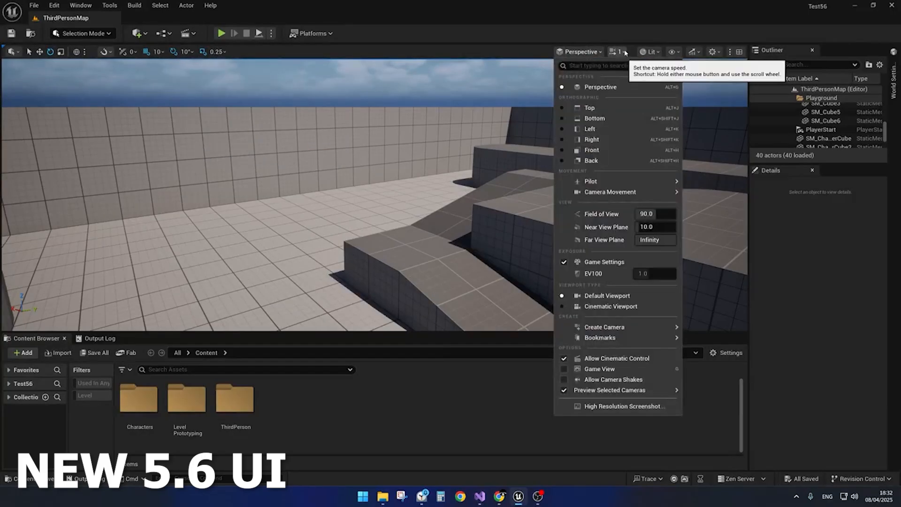
{"action": "left_click", "coordinate": [648, 52]}
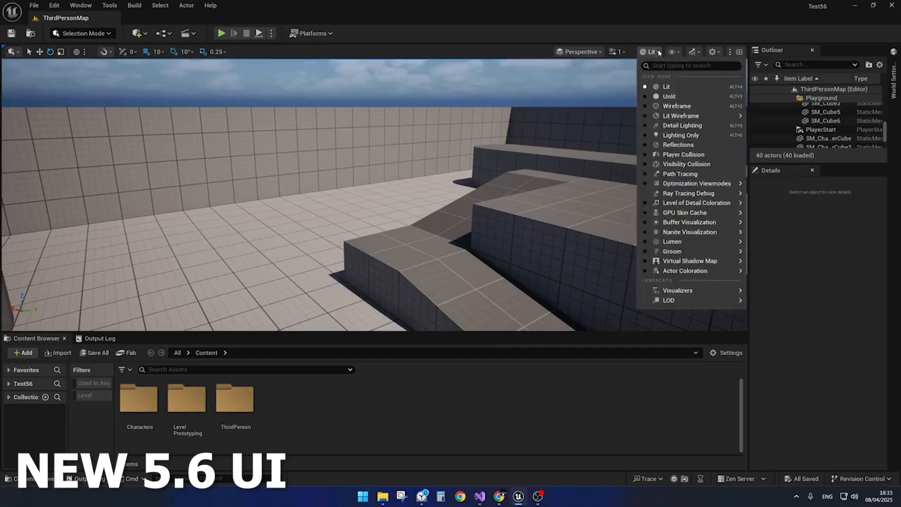
{"action": "mouse_move", "coordinate": [672, 51]}
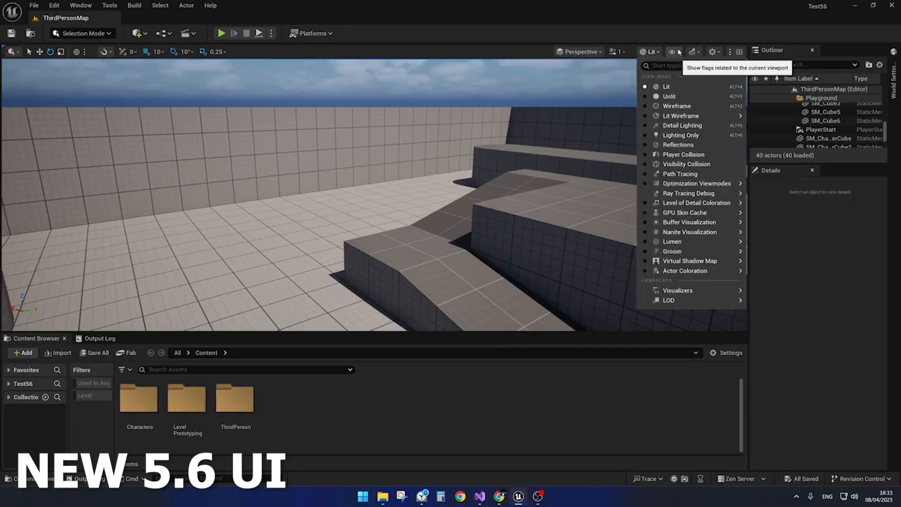
{"action": "left_click", "coordinate": [693, 52]}
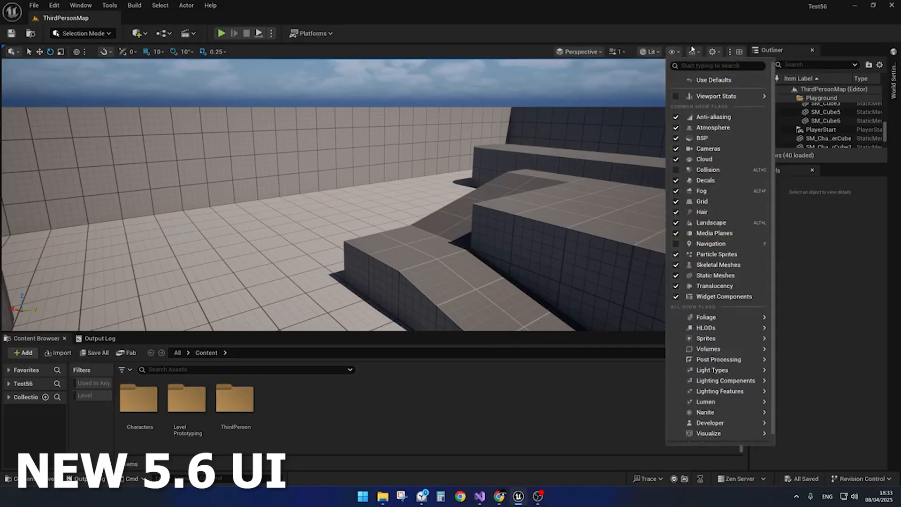
{"action": "left_click", "coordinate": [714, 52]}
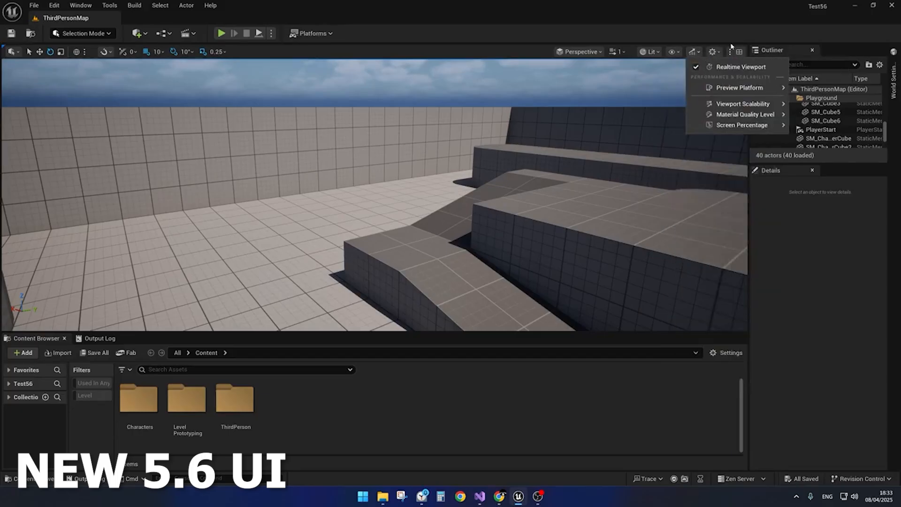
{"action": "left_click", "coordinate": [714, 52]}
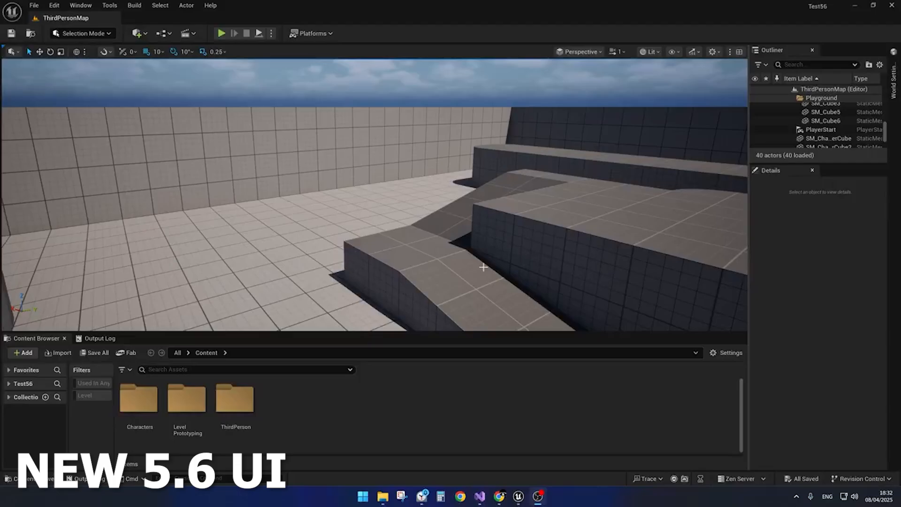
{"action": "left_click", "coordinate": [15, 51]}
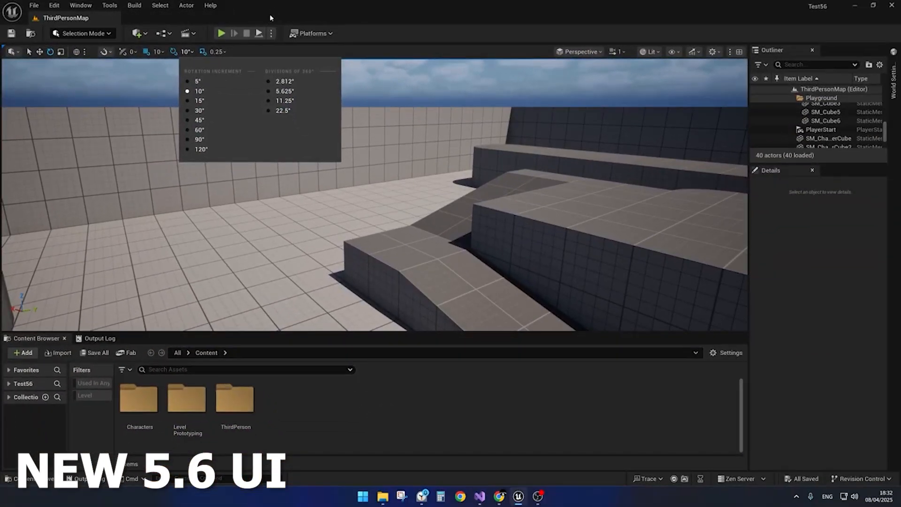
- Revisit the scale snap, camera, camera speed, show flags and performance menus
{"action": "left_click", "coordinate": [225, 51]}
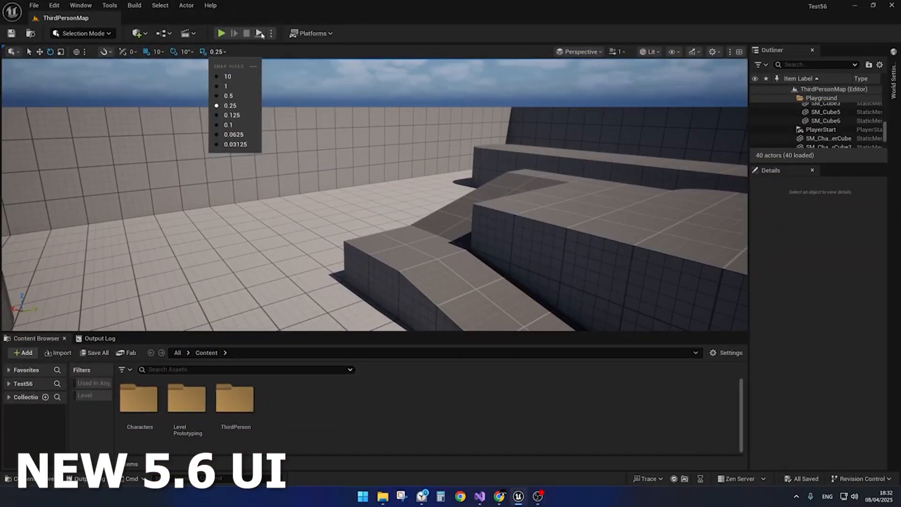
{"action": "left_click", "coordinate": [574, 51]}
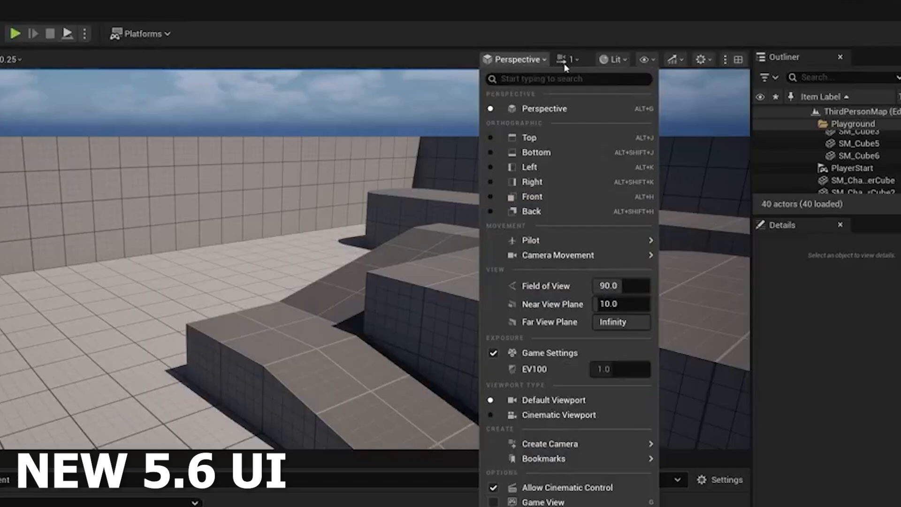
{"action": "left_click", "coordinate": [566, 59]}
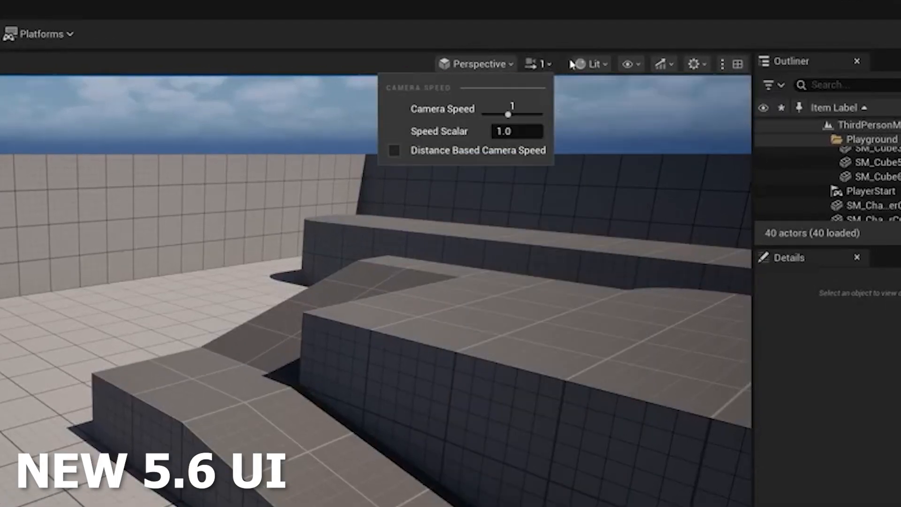
{"action": "left_click", "coordinate": [627, 64]}
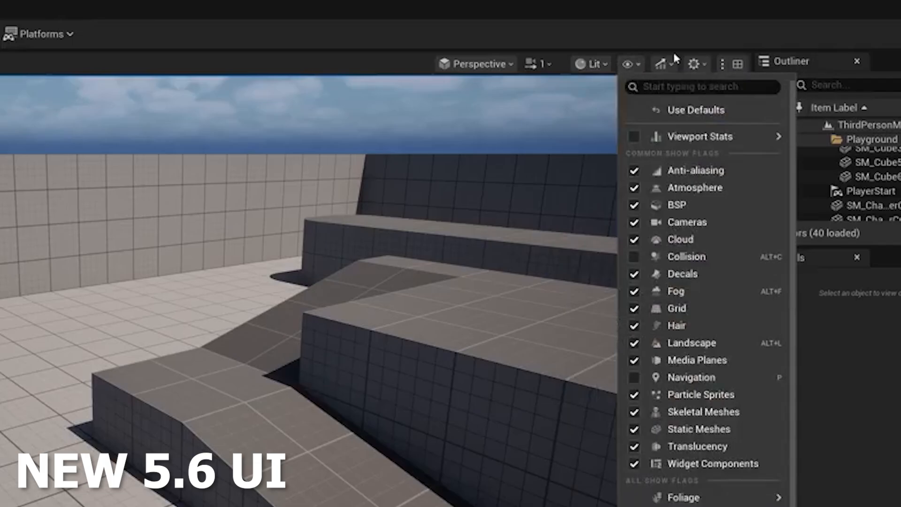
{"action": "left_click", "coordinate": [662, 63]}
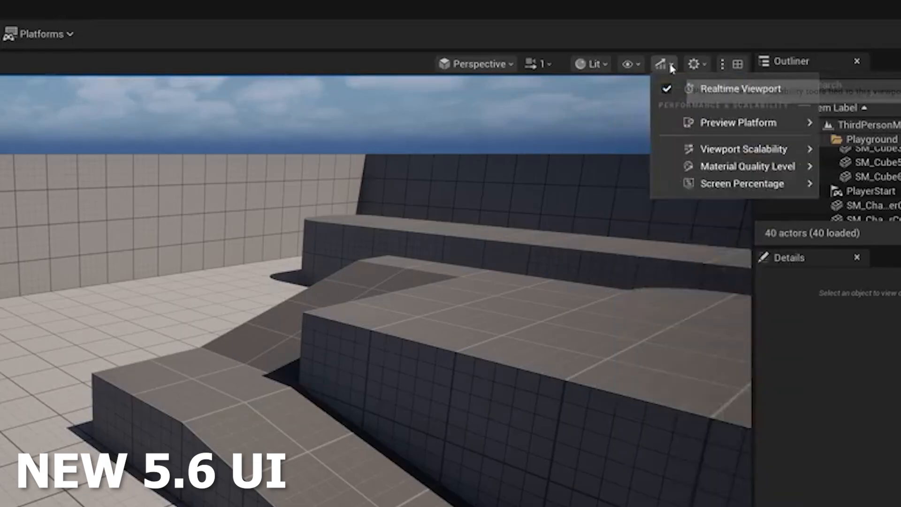
{"action": "left_click", "coordinate": [693, 64]}
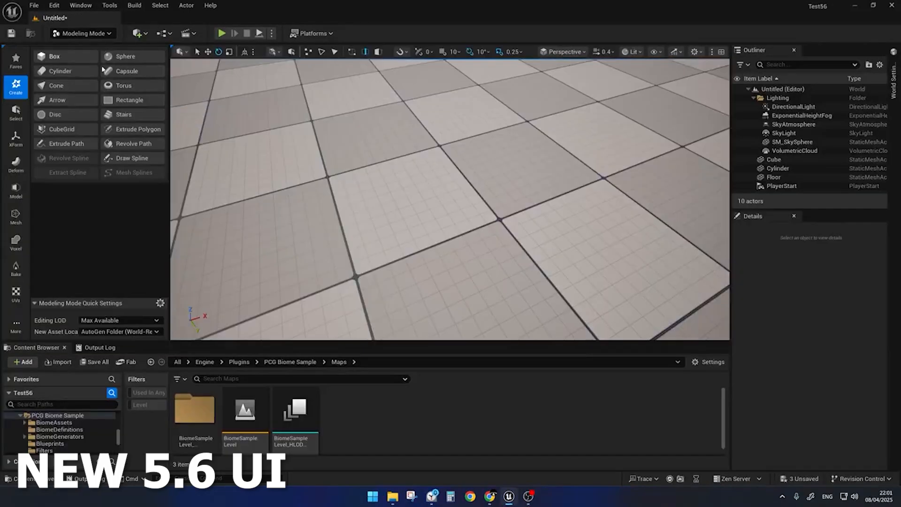
- Create a Torus from the Create palette and place it on the floor grid
{"action": "left_click", "coordinate": [123, 85]}
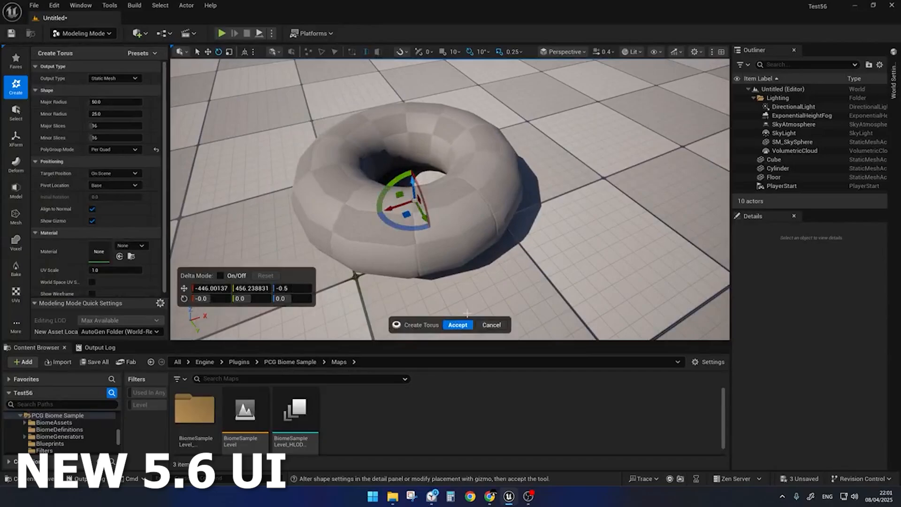
{"action": "left_click", "coordinate": [456, 324]}
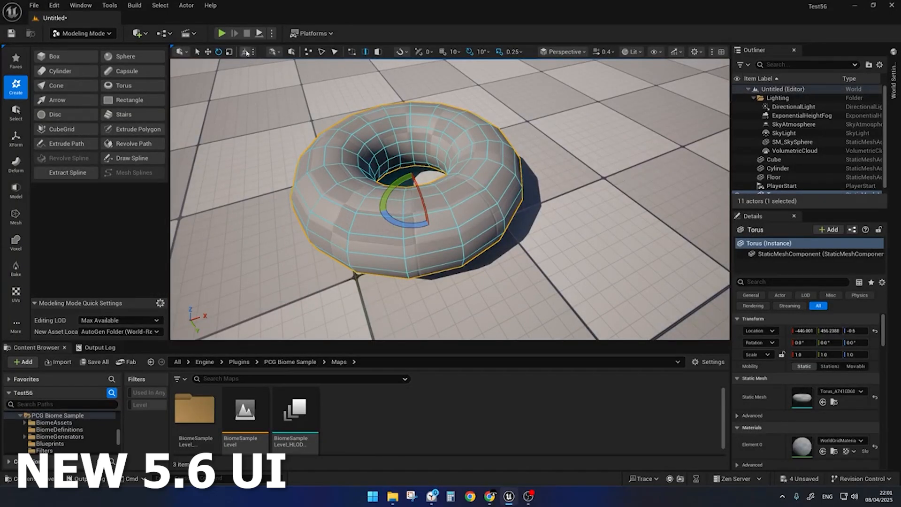
{"action": "left_click", "coordinate": [246, 51]}
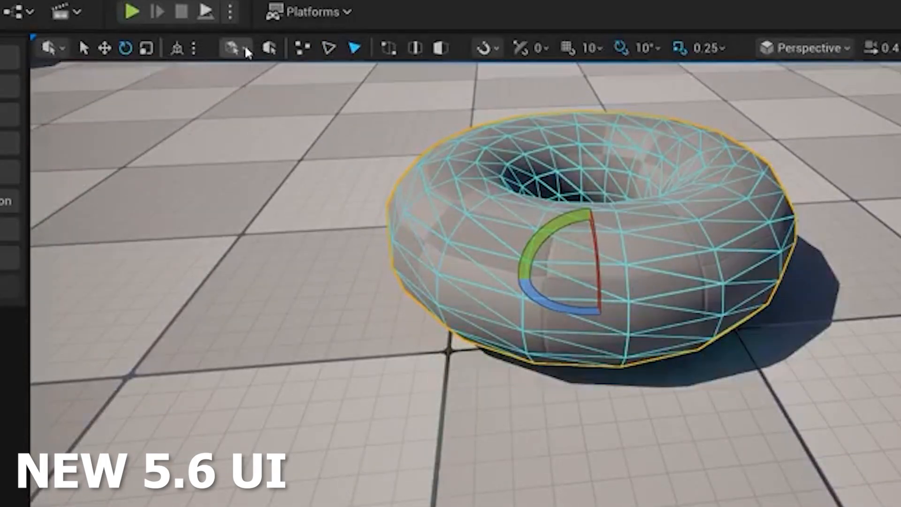
- Enable triangle mesh element selection on the torus from the modeling selection toolbar
{"action": "left_click", "coordinate": [231, 48]}
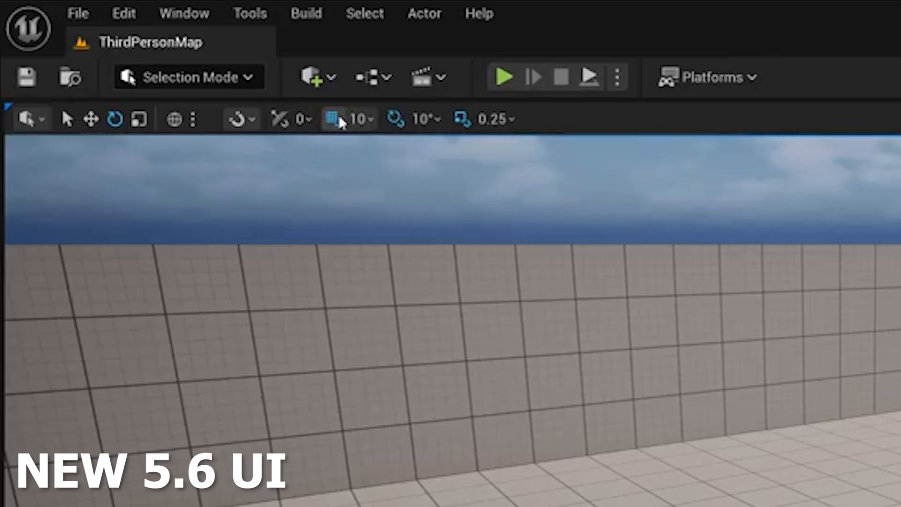
- Show the grid snap sizes, then the 10° rotation snap angle choices
{"action": "left_click", "coordinate": [361, 119]}
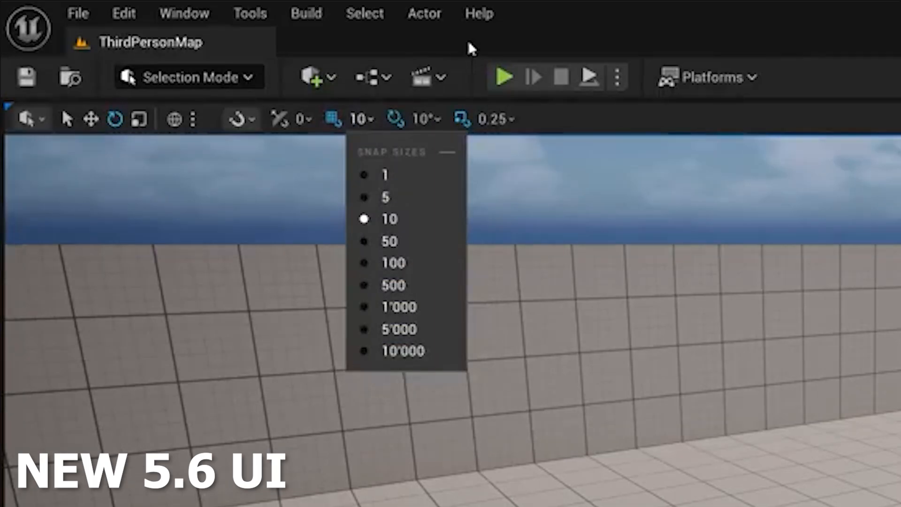
{"action": "left_click", "coordinate": [241, 67]}
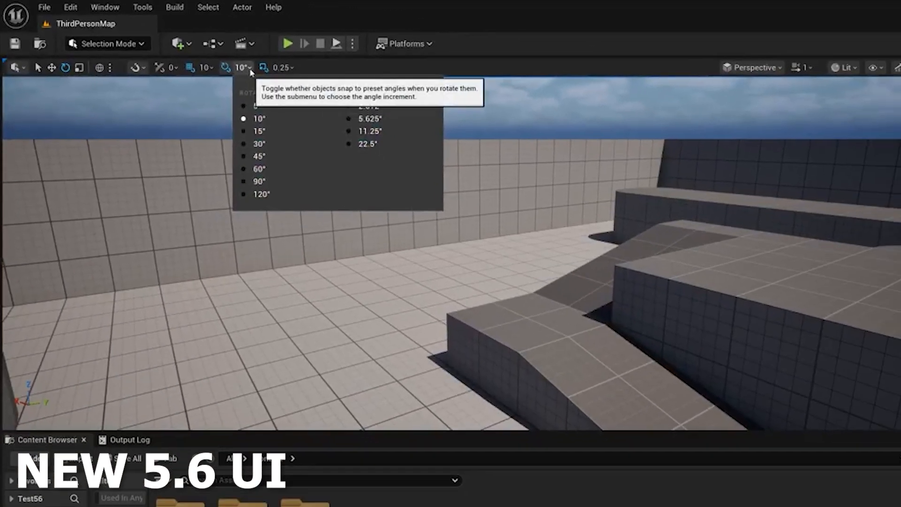